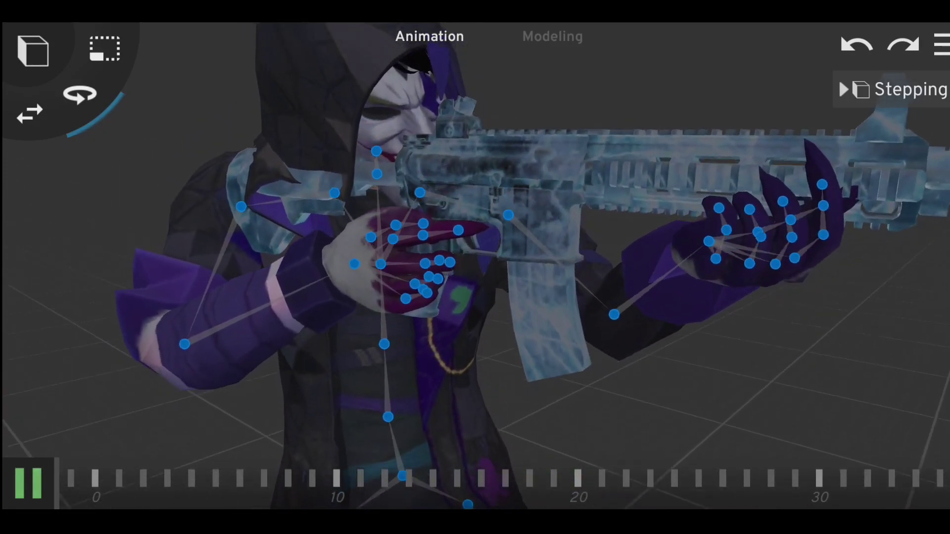
Switch to the Modeling workspace, showing the M4 glacier rifle standing beside the hooded character
left_click(552, 36)
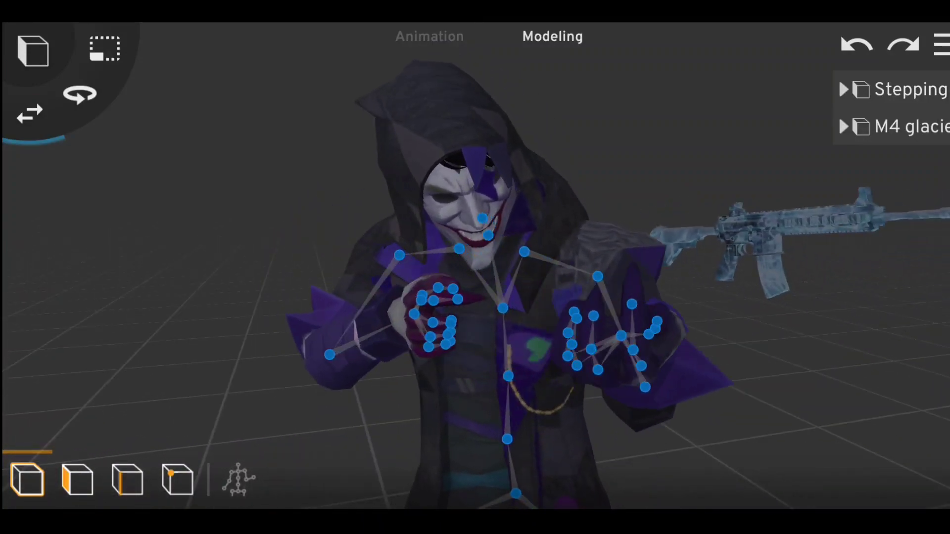
Return to the Animation workspace at frame 1 to set up the M4 glacier rifle
left_click(429, 36)
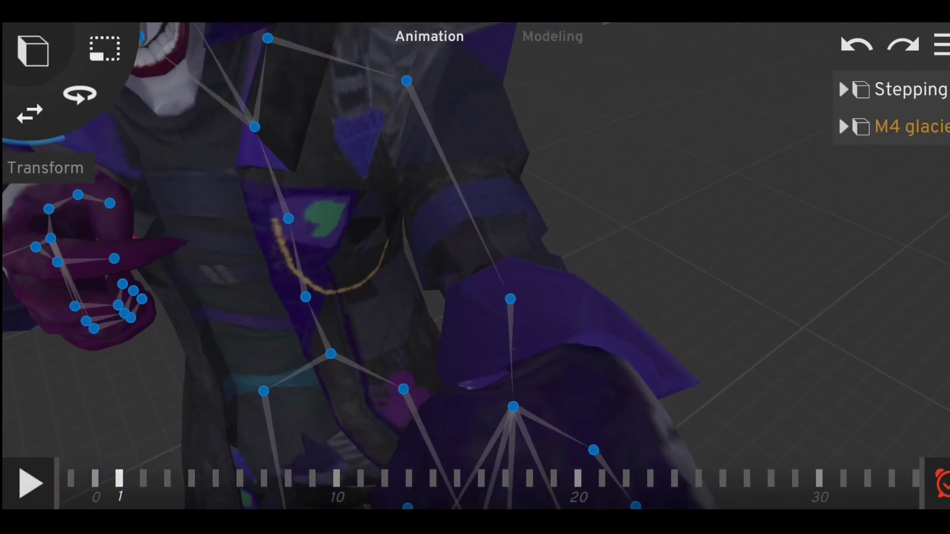
Briefly play and pause the stepping animation, then expand Stepping to list its mask, mesh, rig and hair
left_click(32, 483)
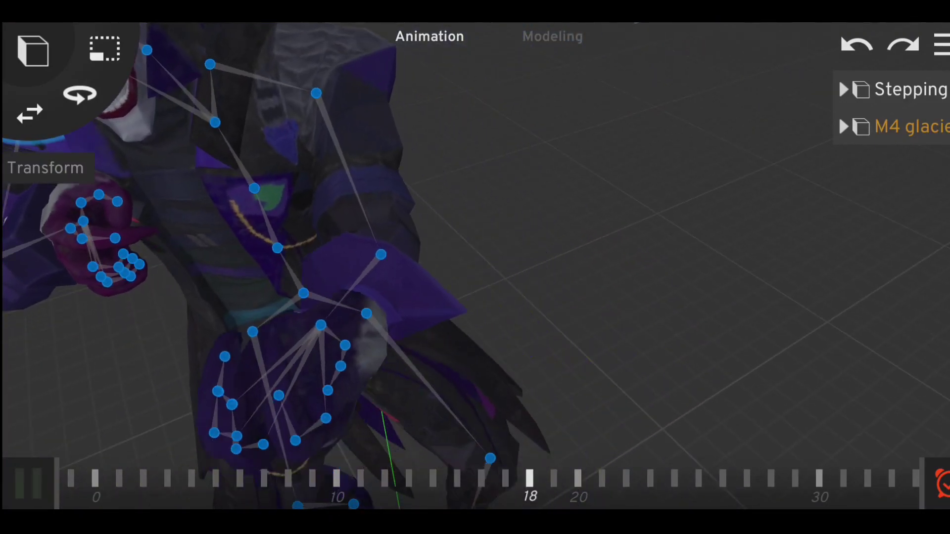
left_click(33, 483)
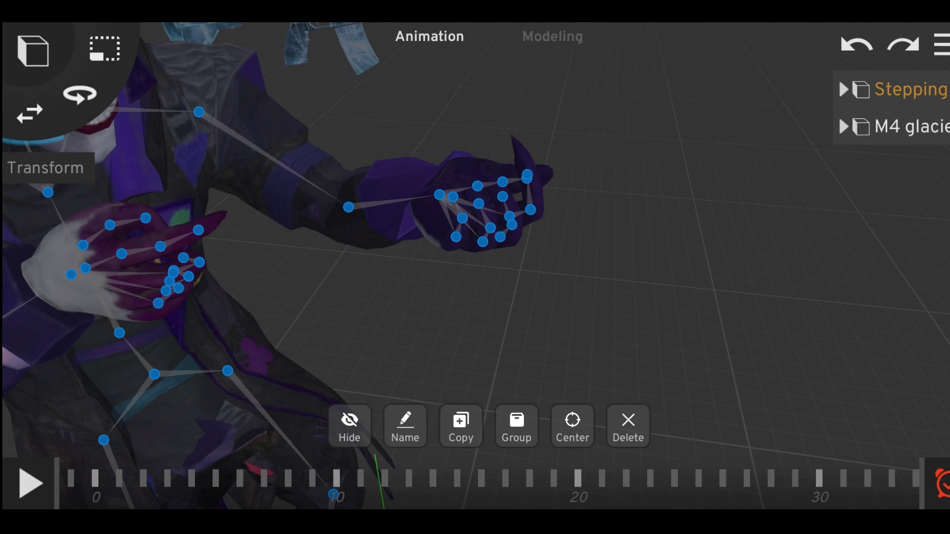
left_click(843, 89)
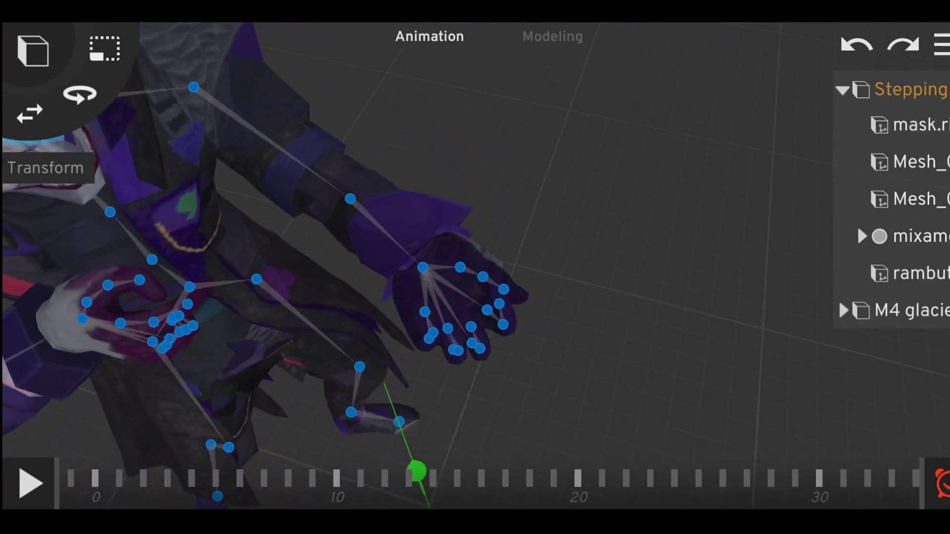
Select the character's hand bone and expand mixamorig:Hips, scrolling down the bone list
left_click(423, 268)
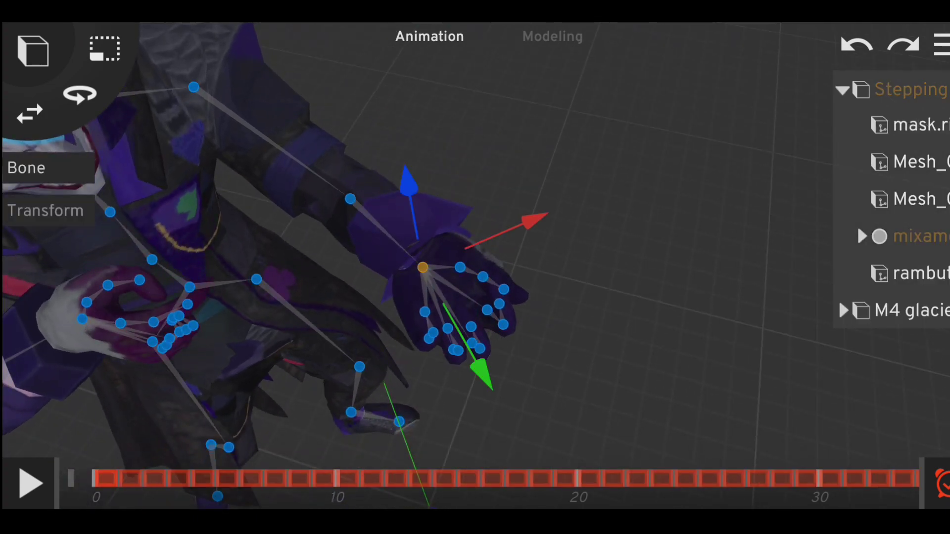
left_click(863, 237)
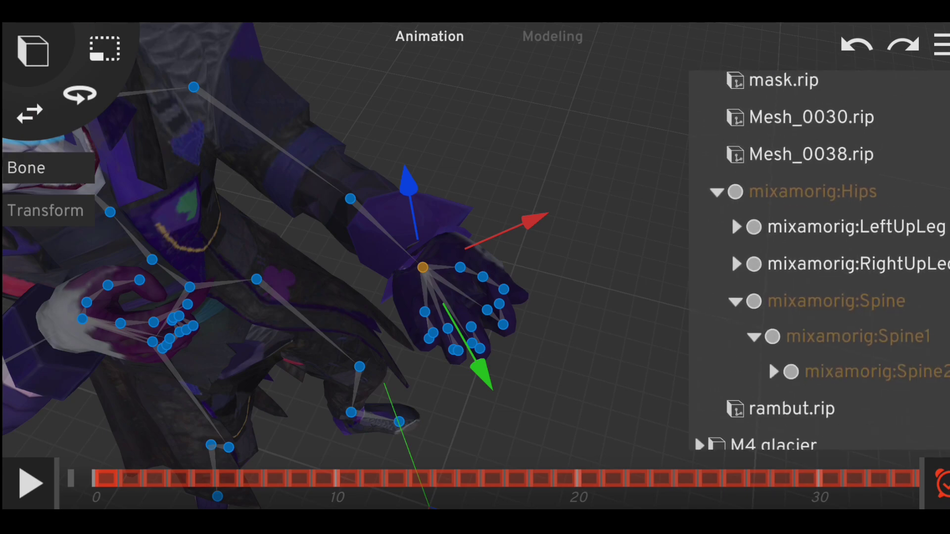
scroll("down", 3)
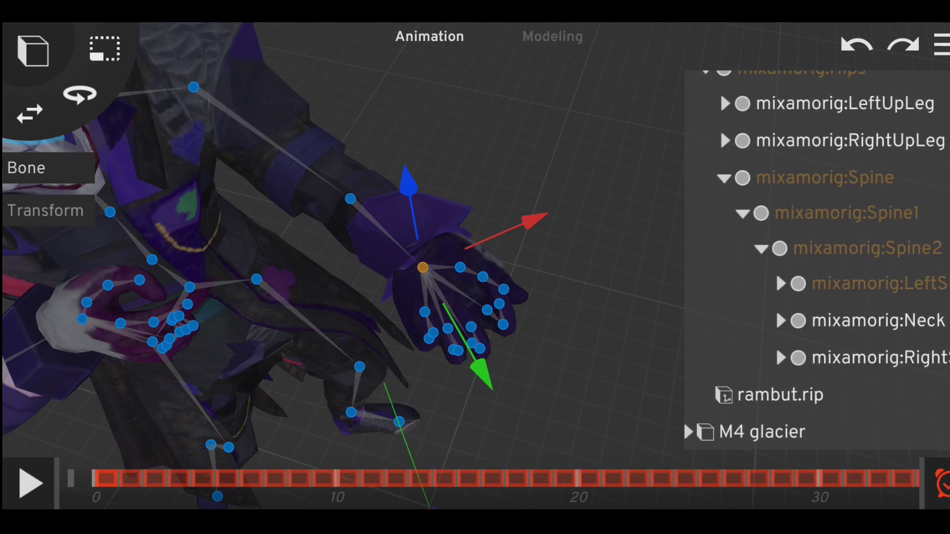
scroll("down", 3)
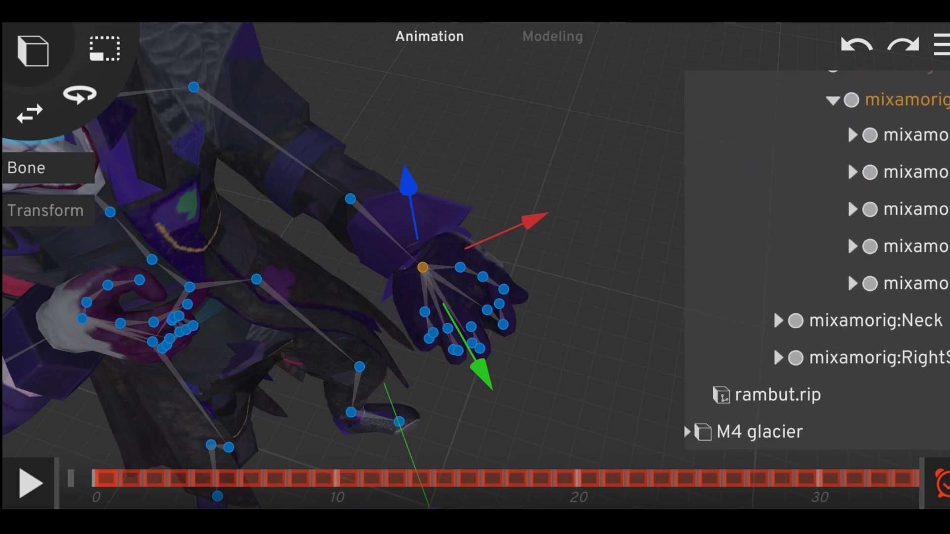
scroll("down", 3)
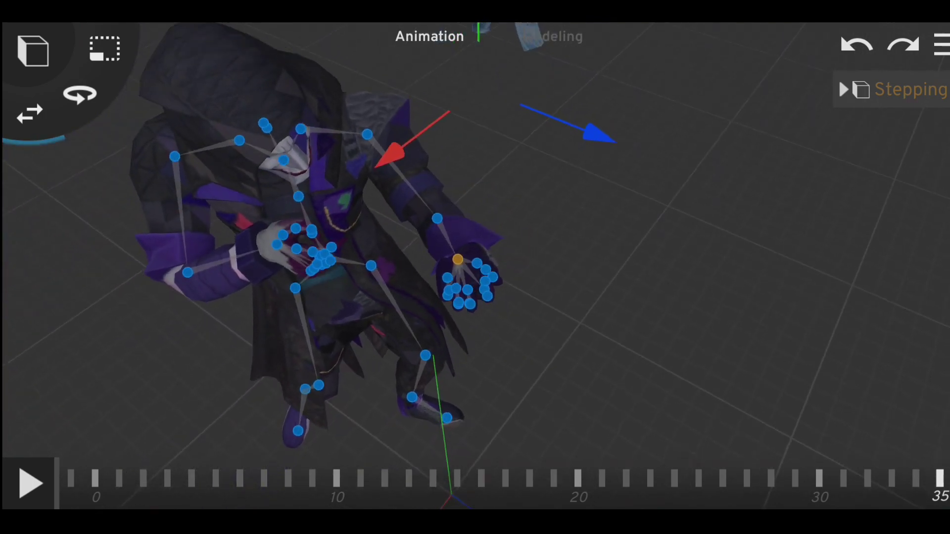
Reselect the hand bone at frame 1 with the Stepping rig hierarchy expanded
left_click(31, 483)
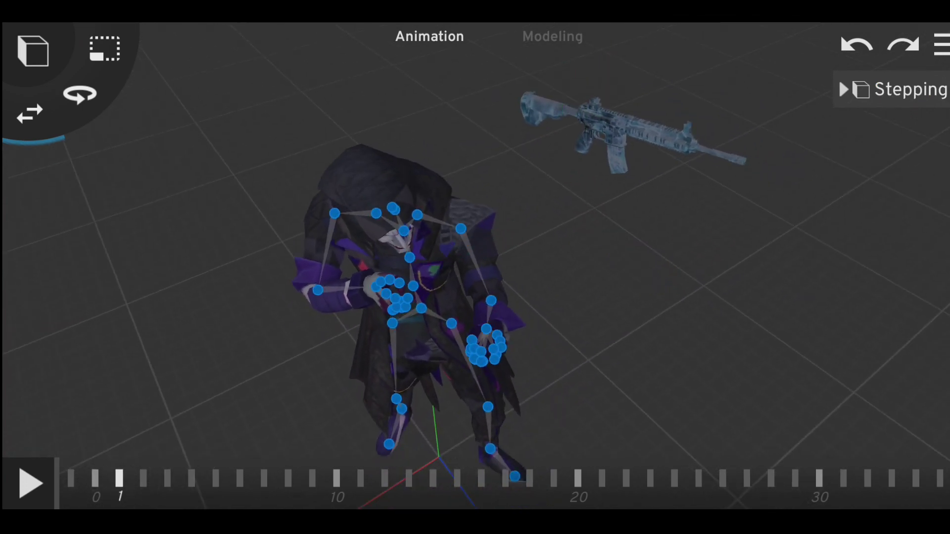
left_click(844, 89)
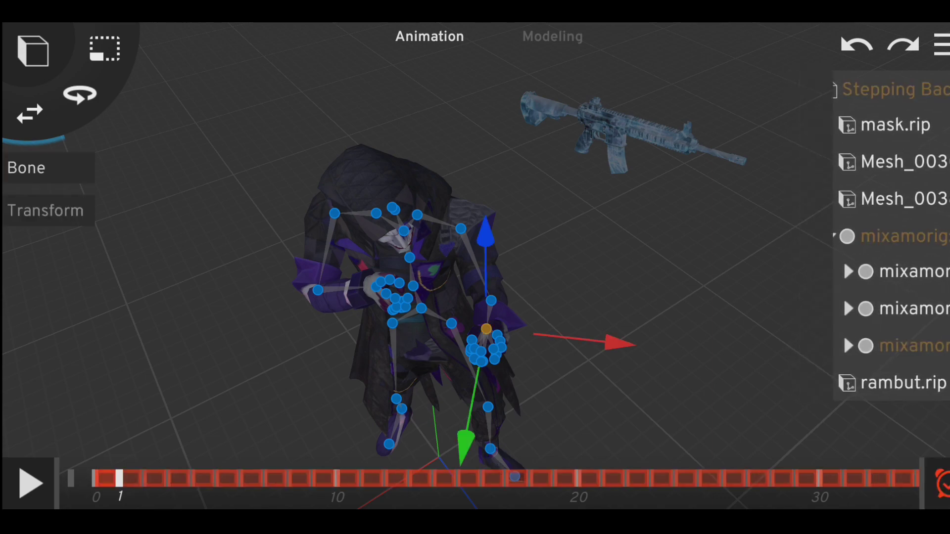
Place M4 glacier under the hand bone in the rig hierarchy so the character holds the rifle aimed forward
left_click(833, 346)
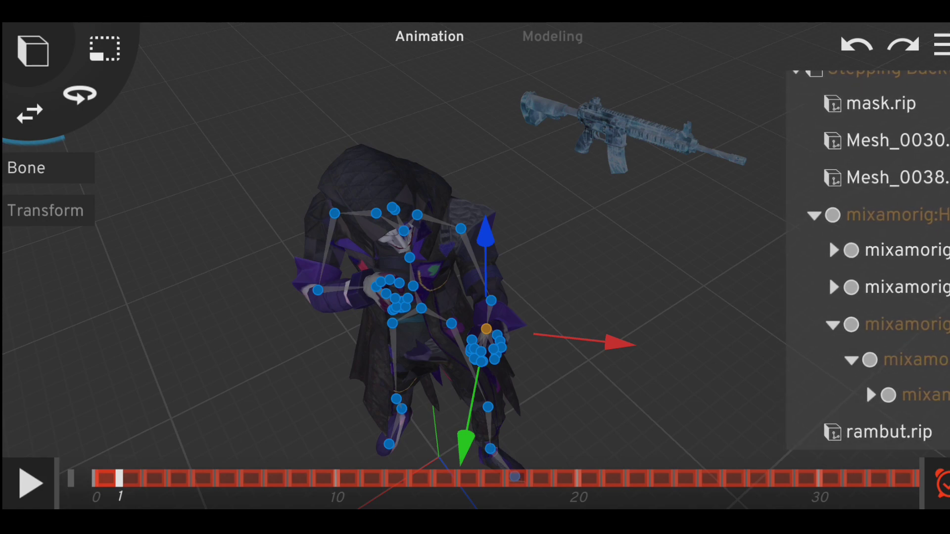
scroll("down", 3)
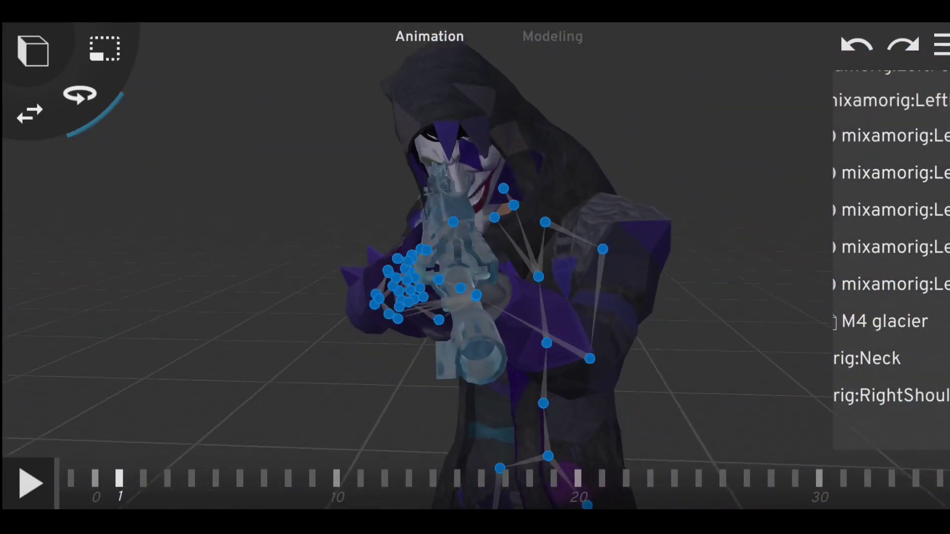
Play the stepping animation to frame 19 with the rifle following the hand
left_click(32, 483)
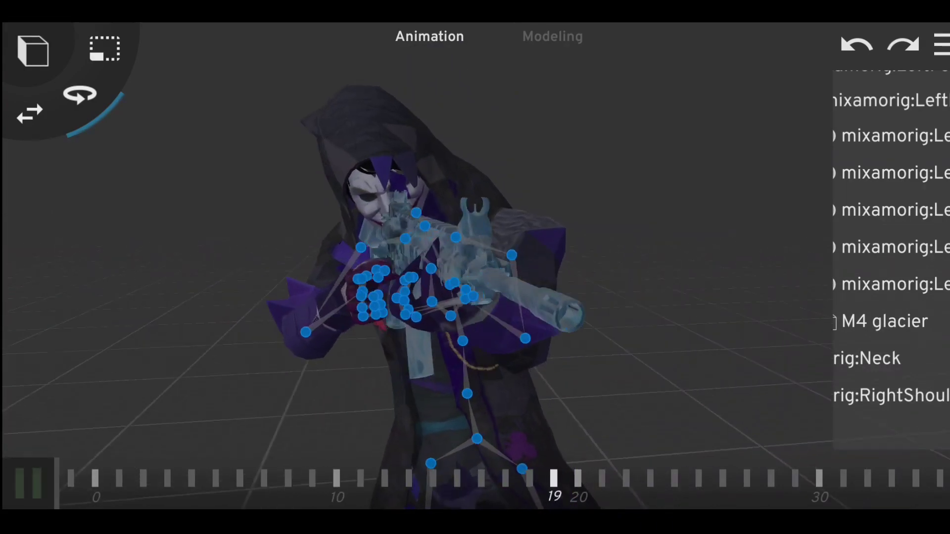